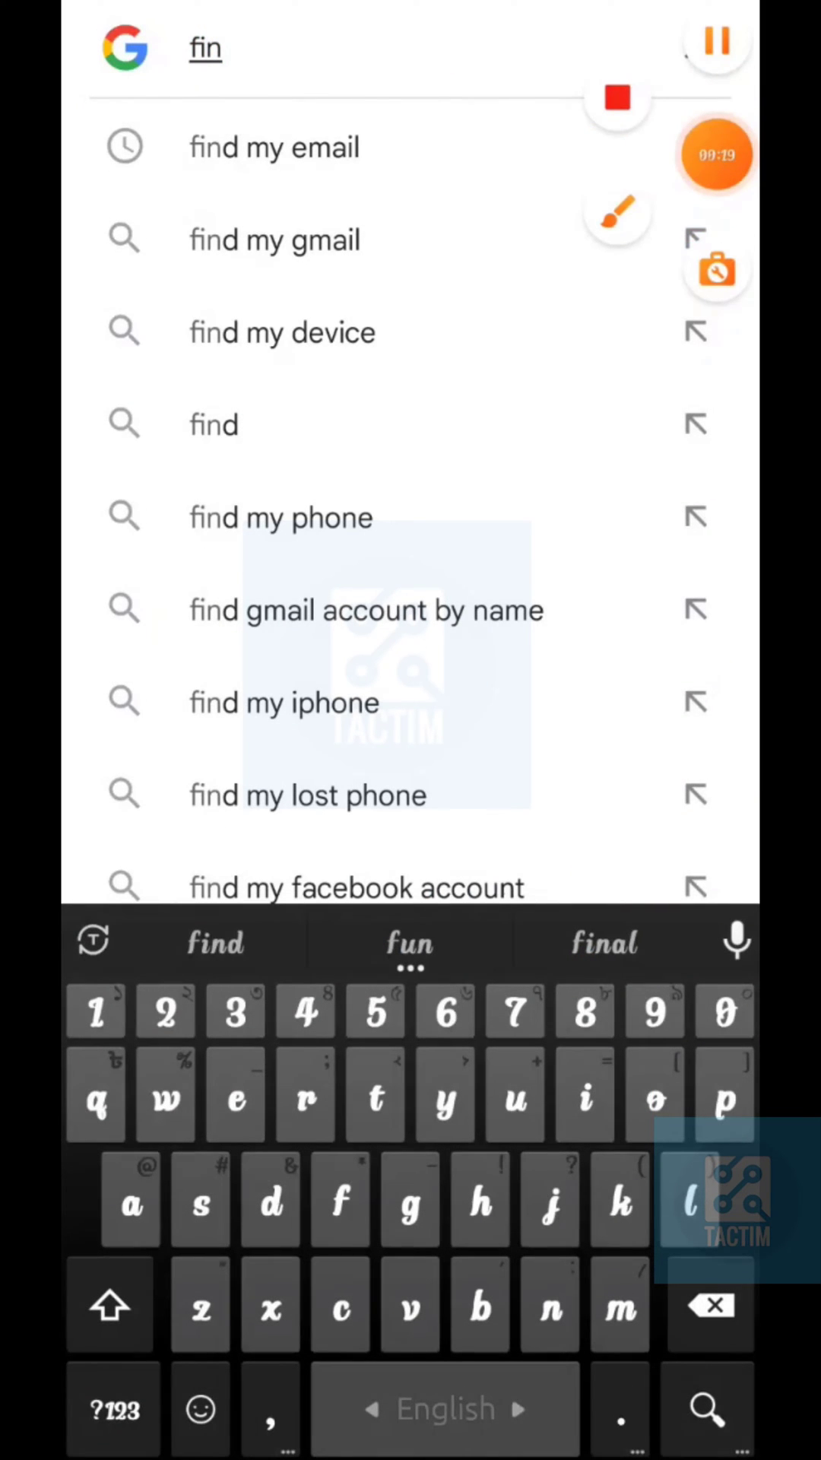
Search Google for 'find my email' from the 'fin' suggestion to show the results.
{"action": "left_click", "coordinate": [274, 146]}
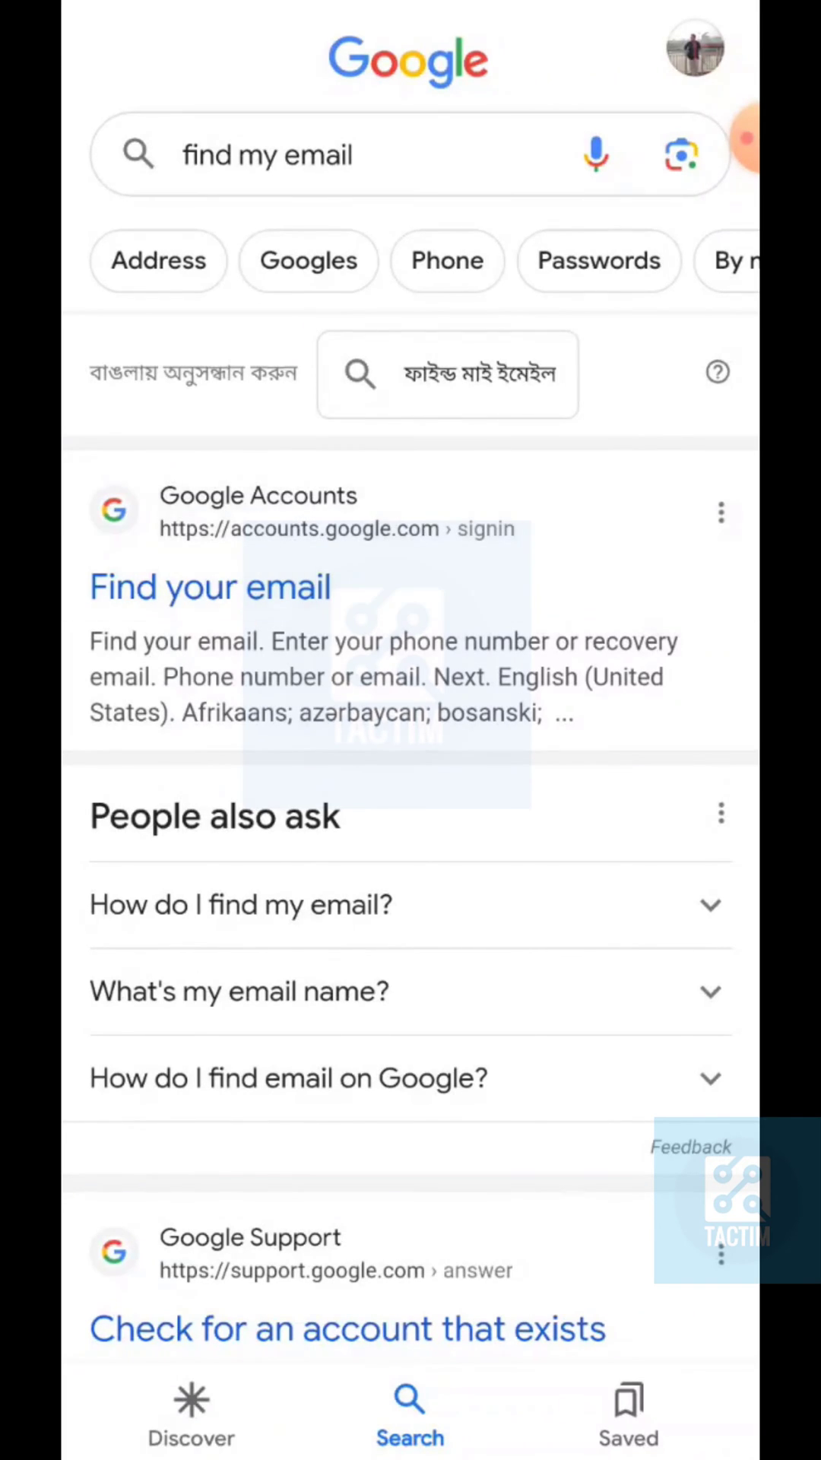
Go to Google's Find your email recovery page from the accounts.google.com result.
{"action": "left_click", "coordinate": [208, 587]}
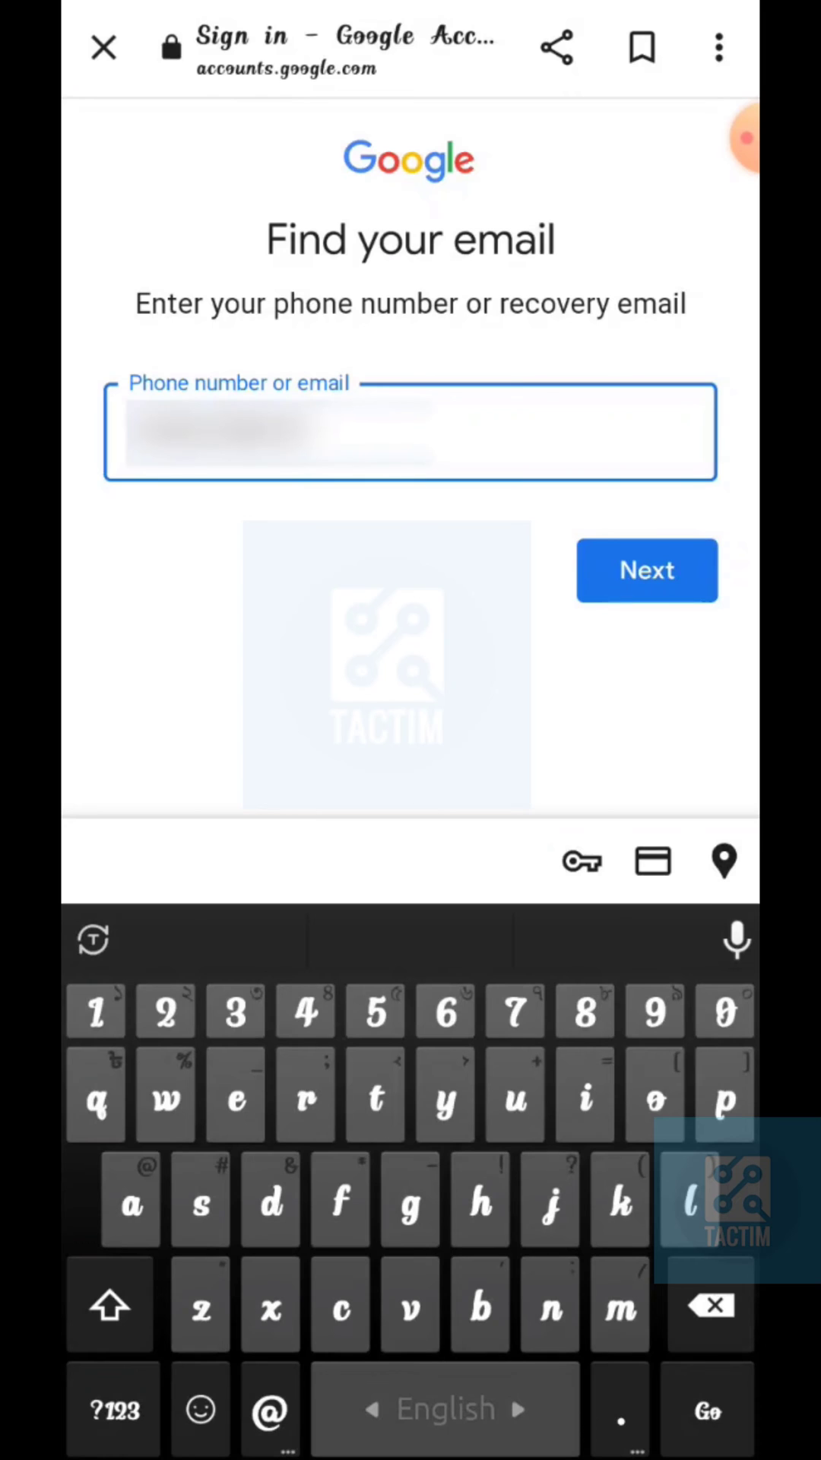
Submit the phone number, then enter first name 'Hoss' with the suggested last name and continue.
{"action": "left_click", "coordinate": [646, 571]}
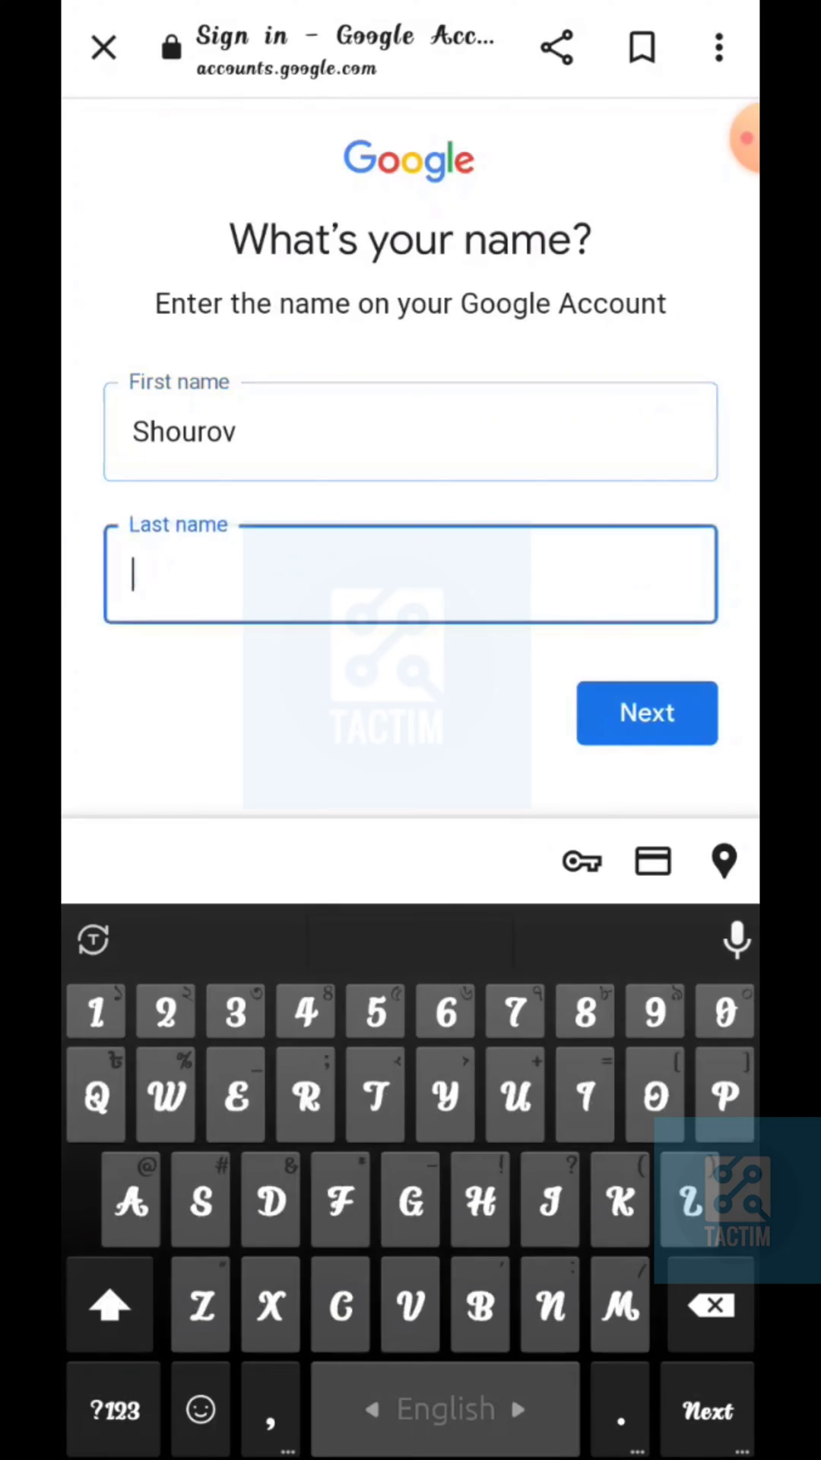
{"action": "type", "text": "Hoss"}
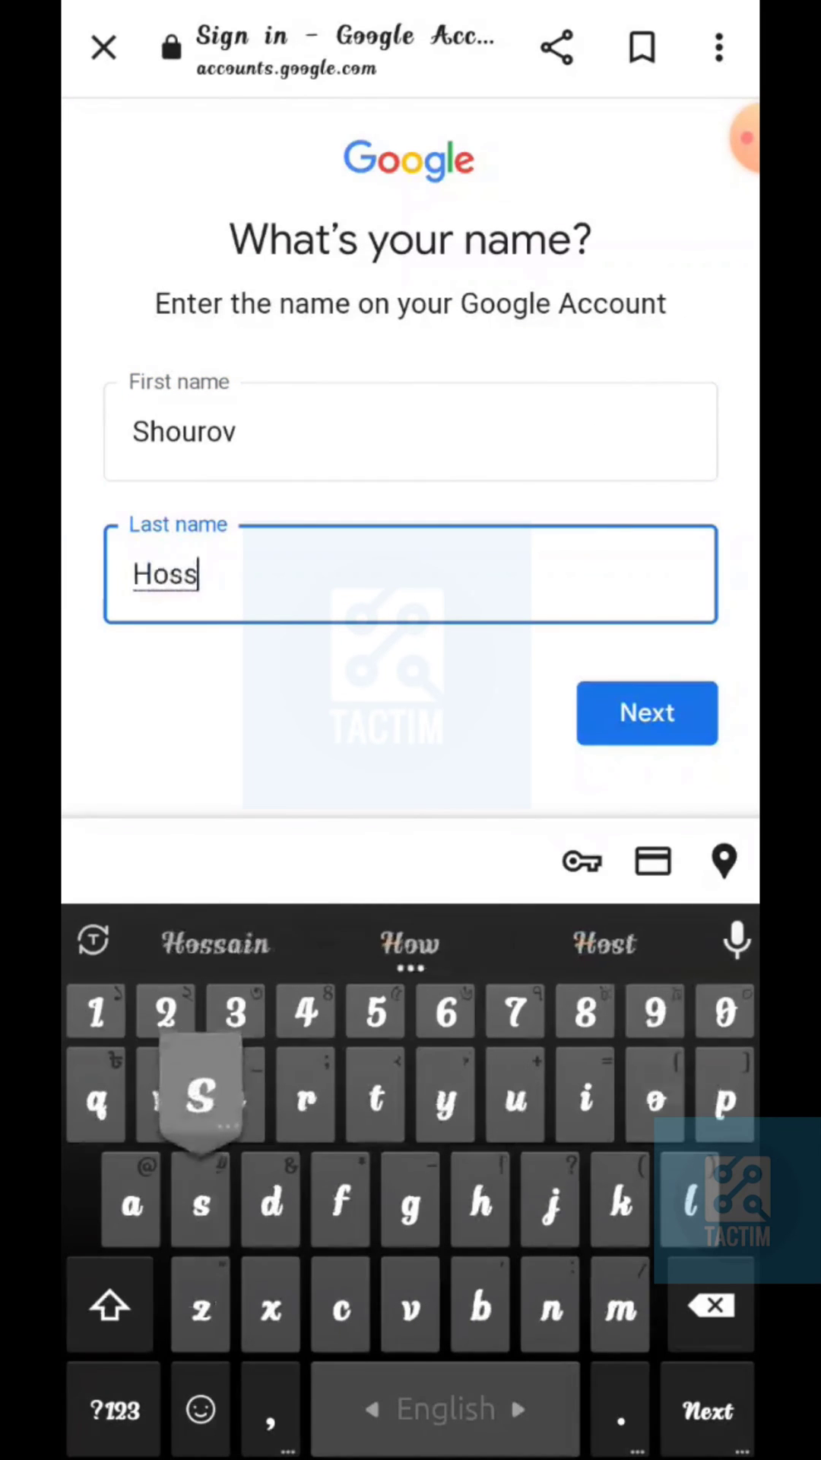
{"action": "left_click", "coordinate": [214, 944]}
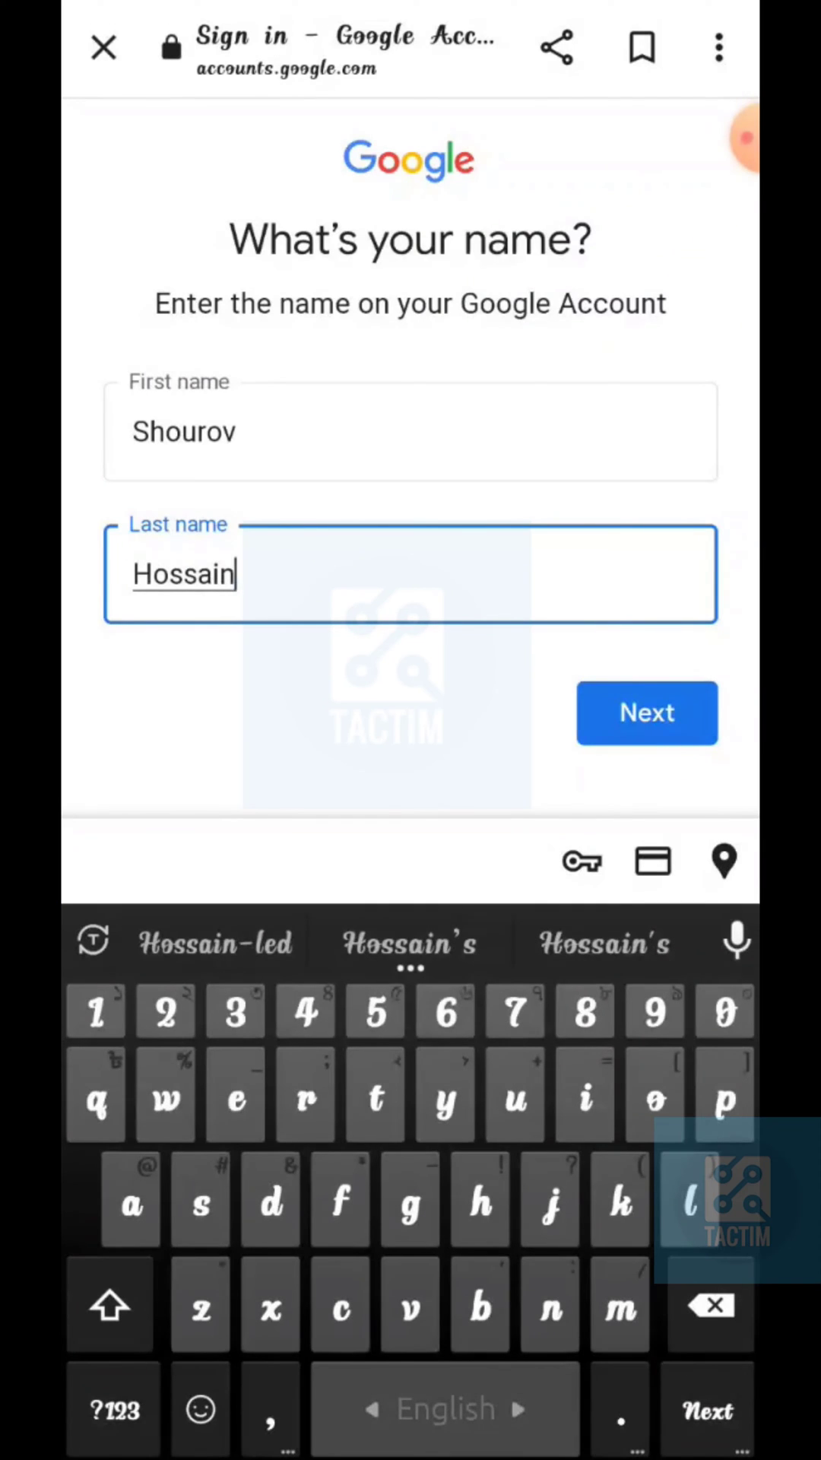
{"action": "left_click", "coordinate": [647, 712]}
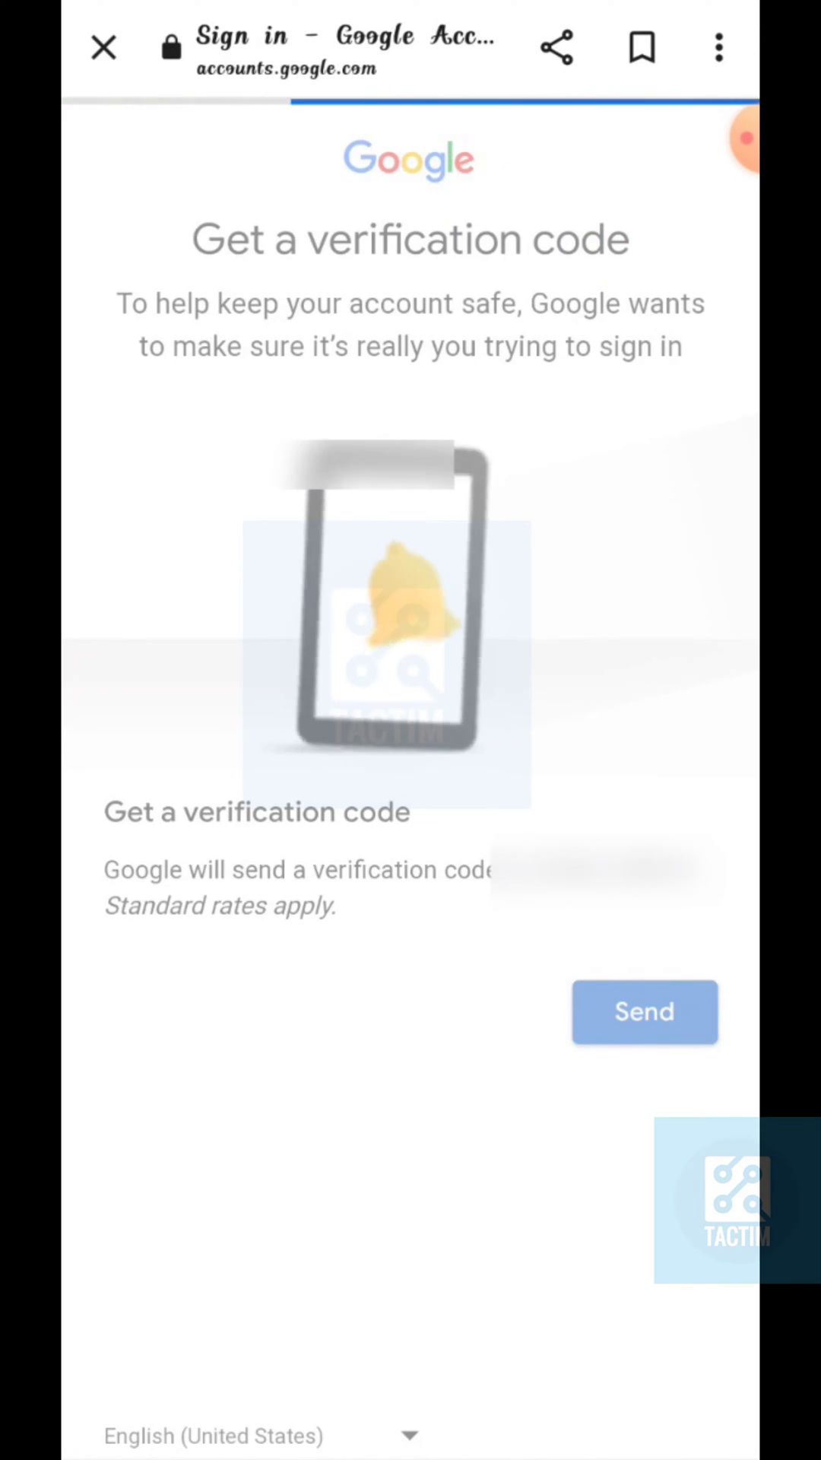
Have Google text the code, enter it and submit to reach Select an account to sign in.
{"action": "left_click", "coordinate": [645, 1013]}
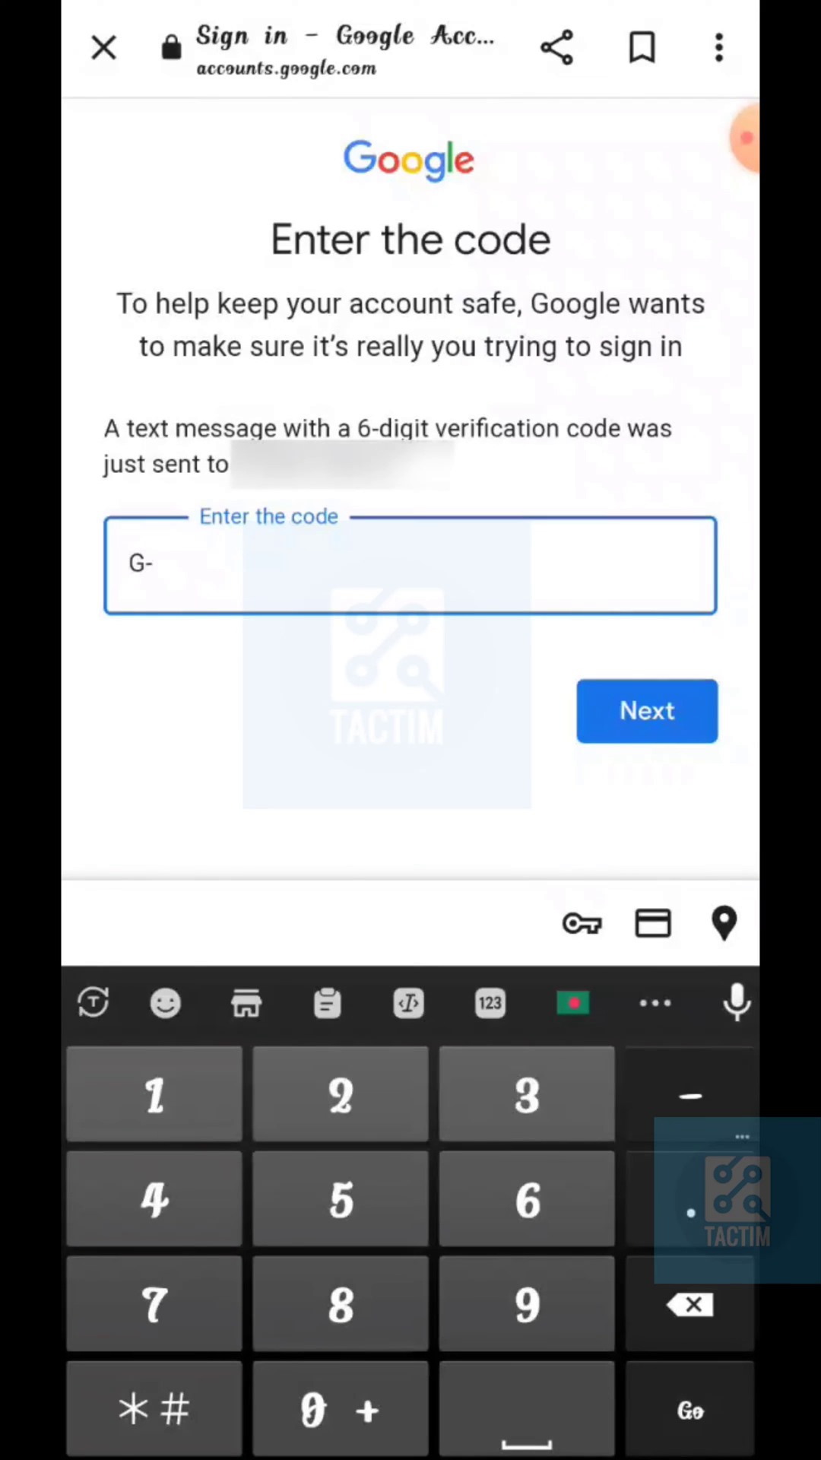
{"action": "left_click", "coordinate": [339, 1302]}
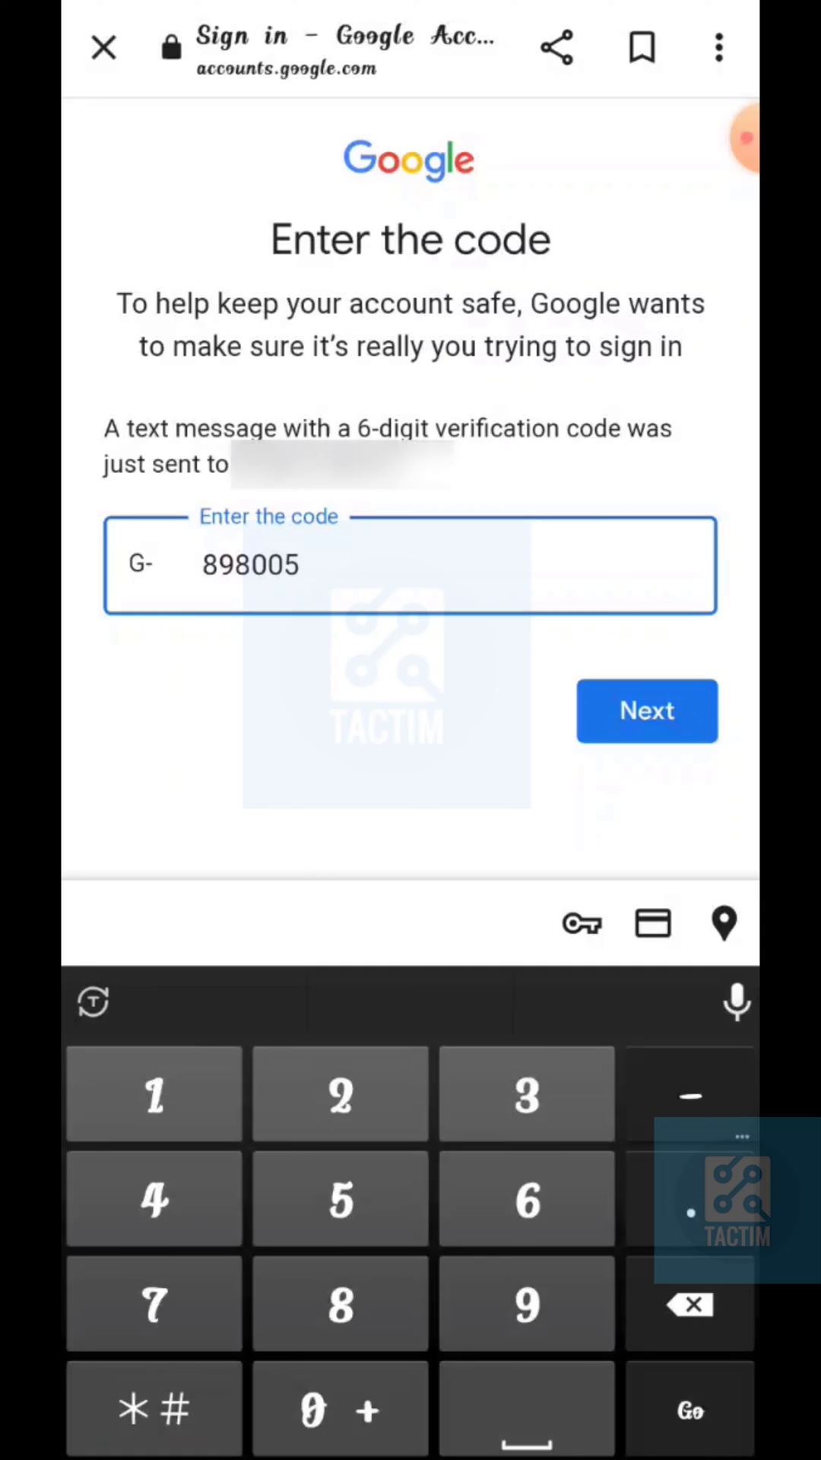
{"action": "left_click", "coordinate": [648, 711]}
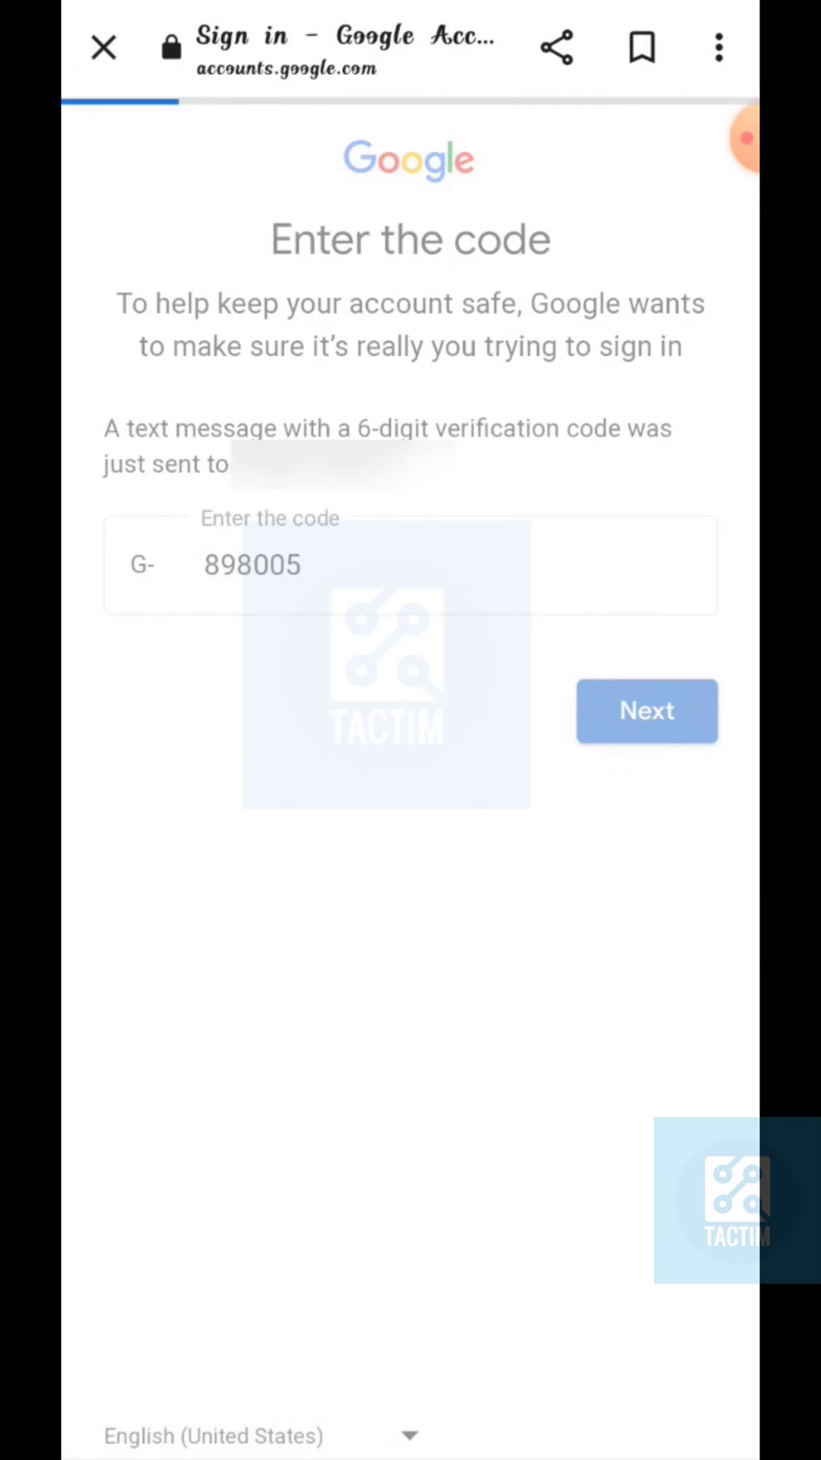
{"action": "left_click", "coordinate": [647, 712]}
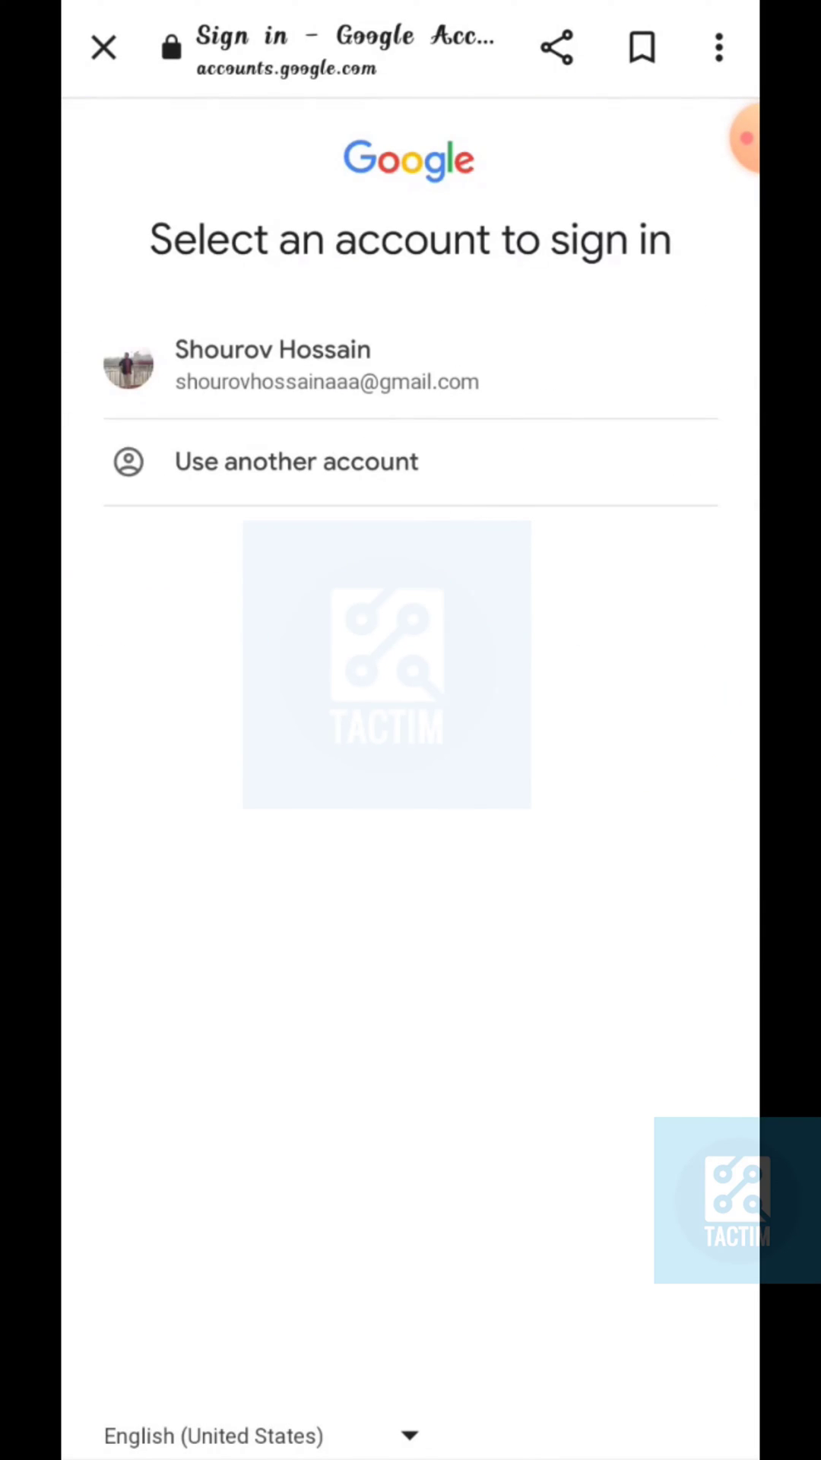